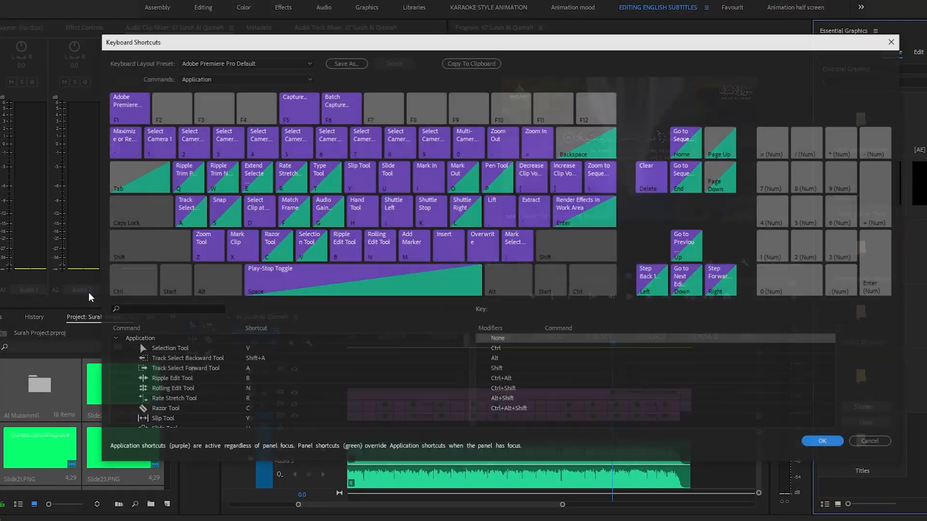
mouse_move(453, 260)
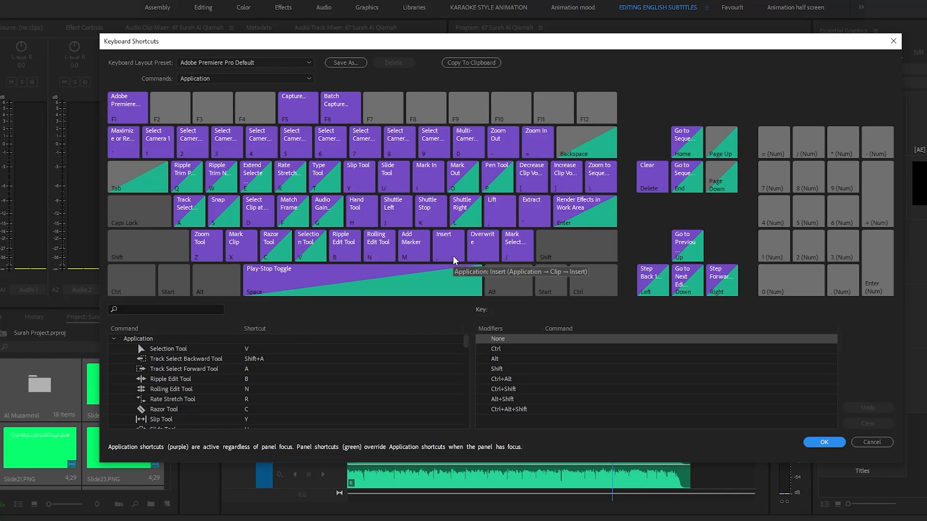
mouse_move(501, 223)
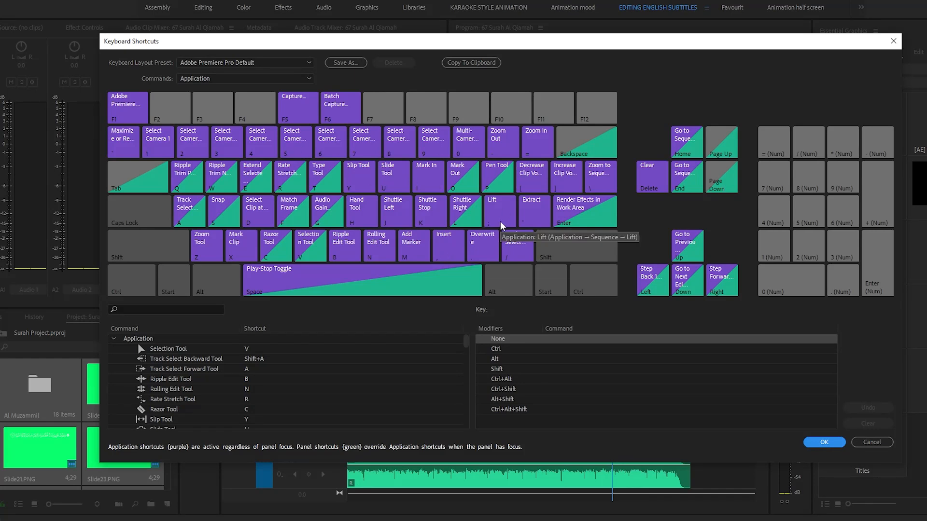
mouse_move(455, 215)
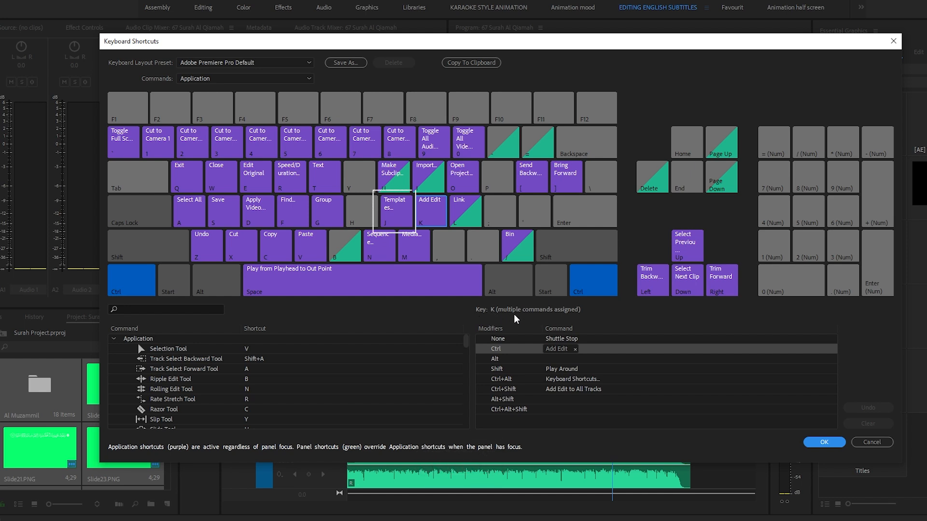
mouse_move(526, 319)
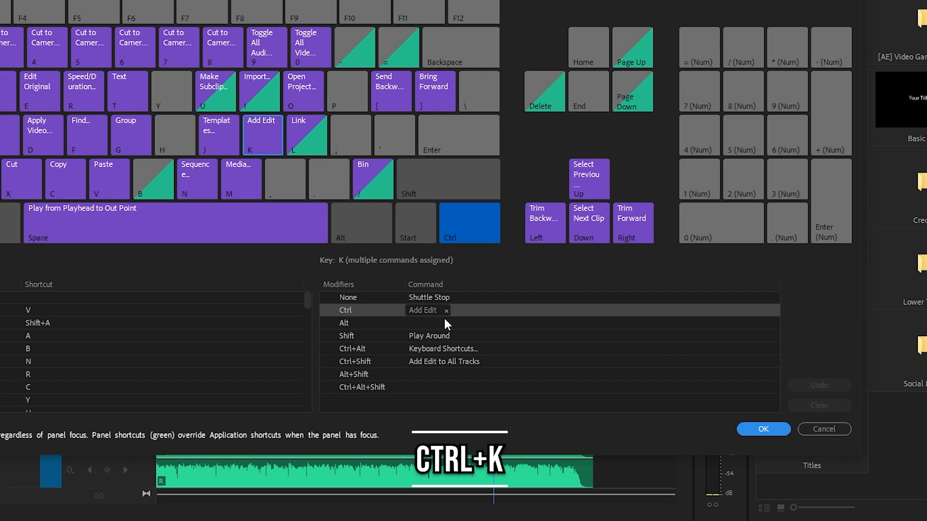
mouse_move(427, 313)
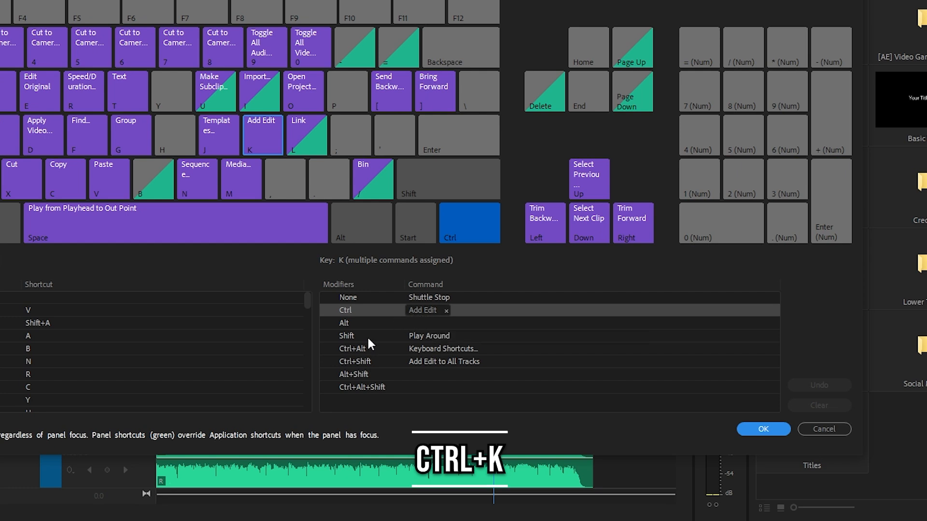
Review the Shift+K assignment in the keyboard shortcut layout
key(Shift+K)
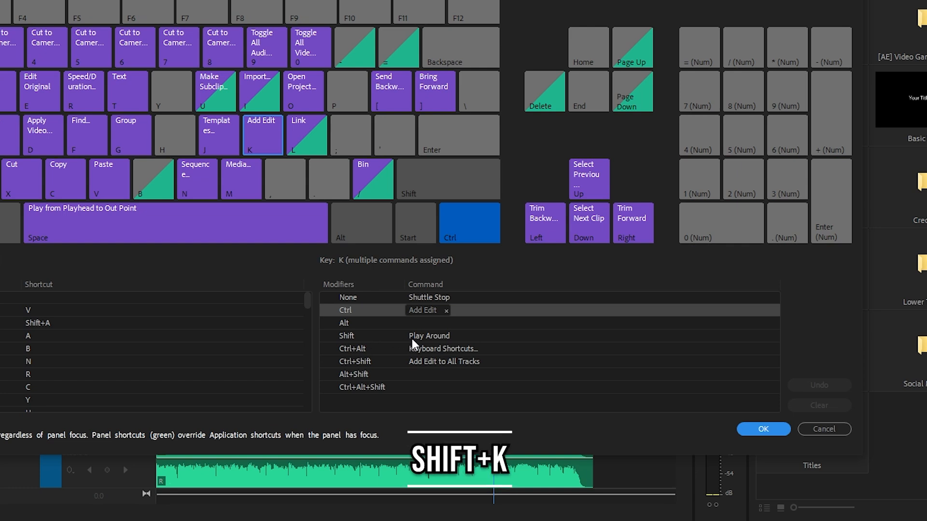
mouse_move(359, 359)
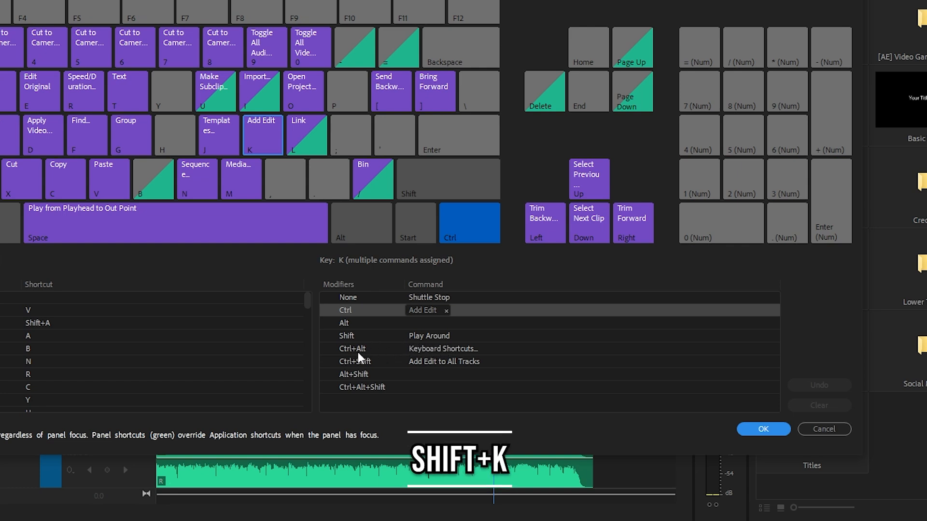
mouse_move(389, 361)
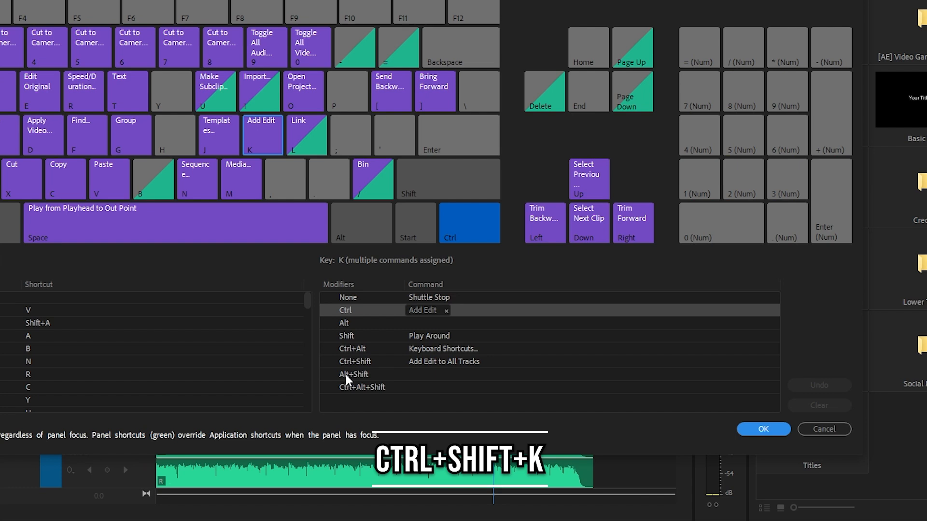
mouse_move(418, 377)
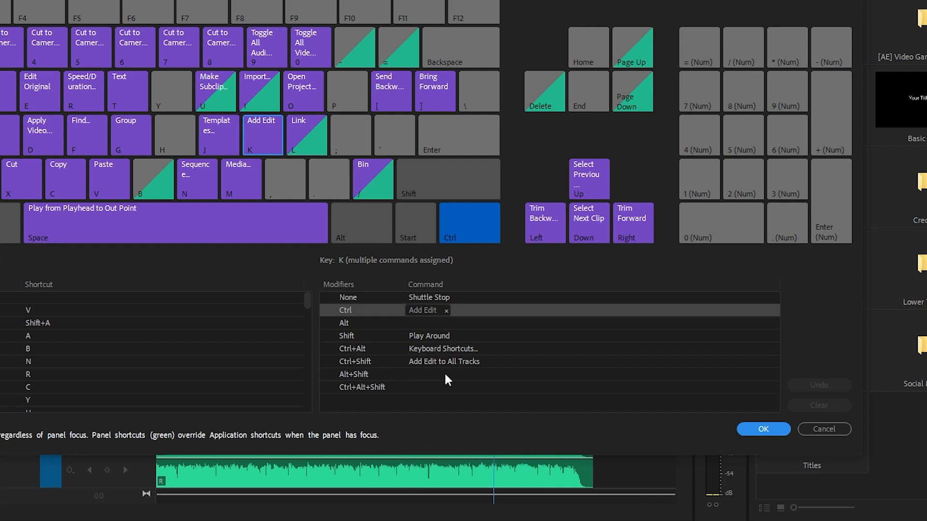
mouse_move(366, 304)
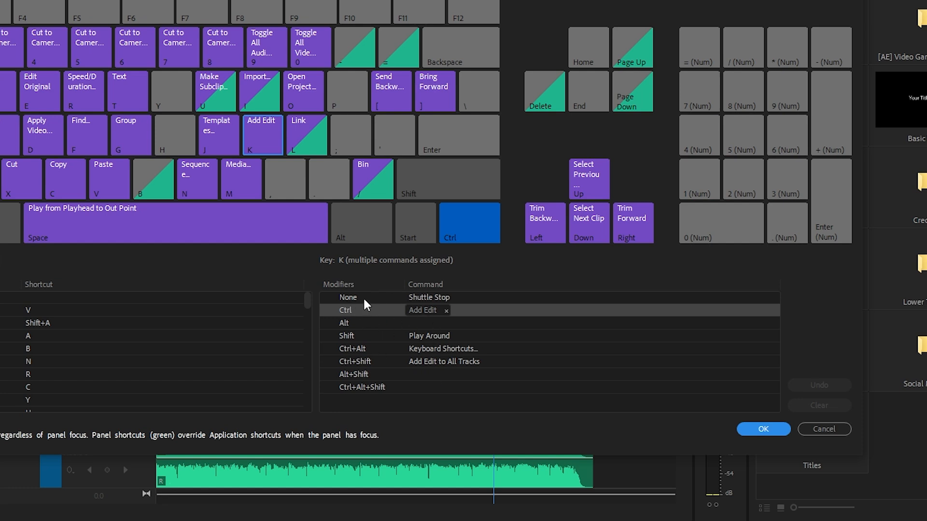
mouse_move(445, 342)
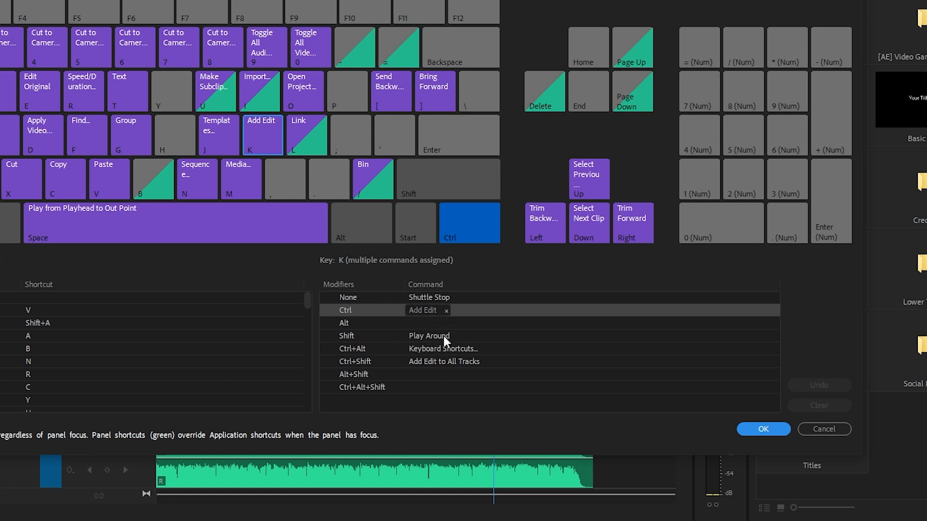
mouse_move(334, 278)
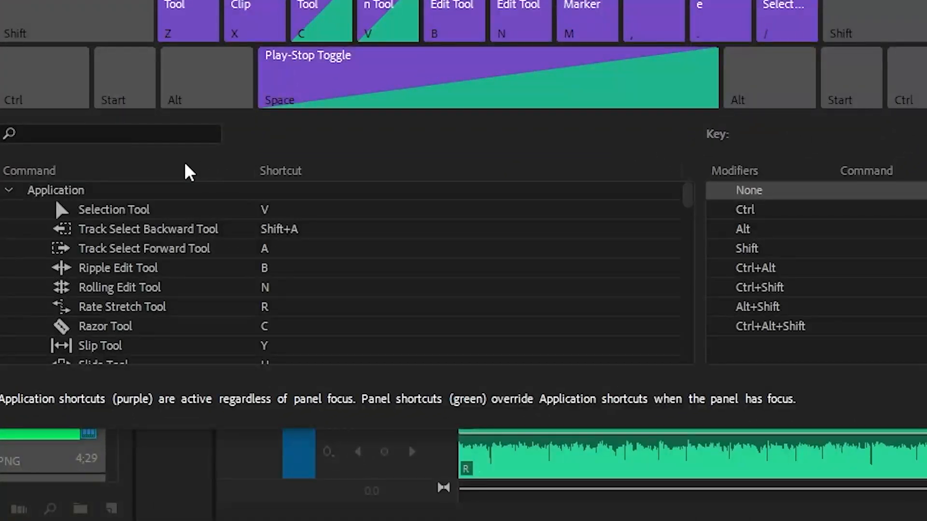
Search the shortcut commands for 'add edit' to list Ctrl+K and Ctrl+Shift+K
text(a)
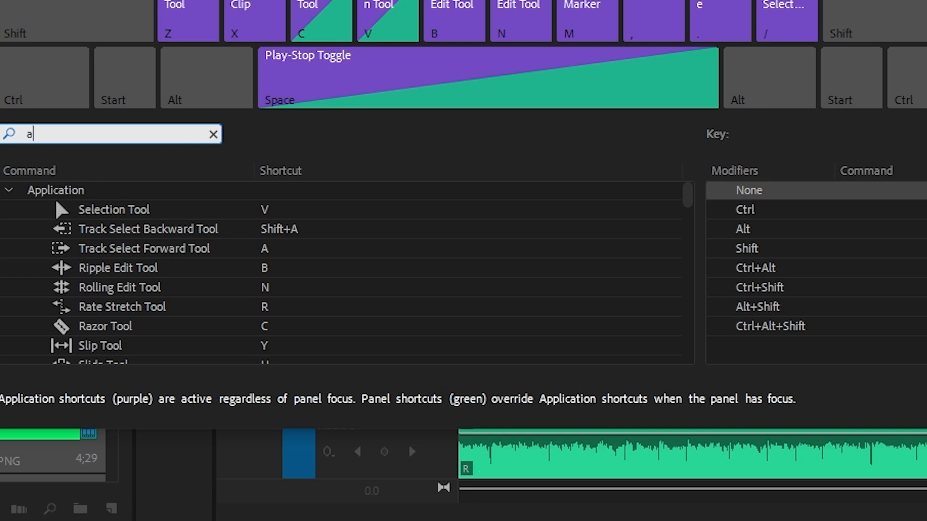
text(dd edit)
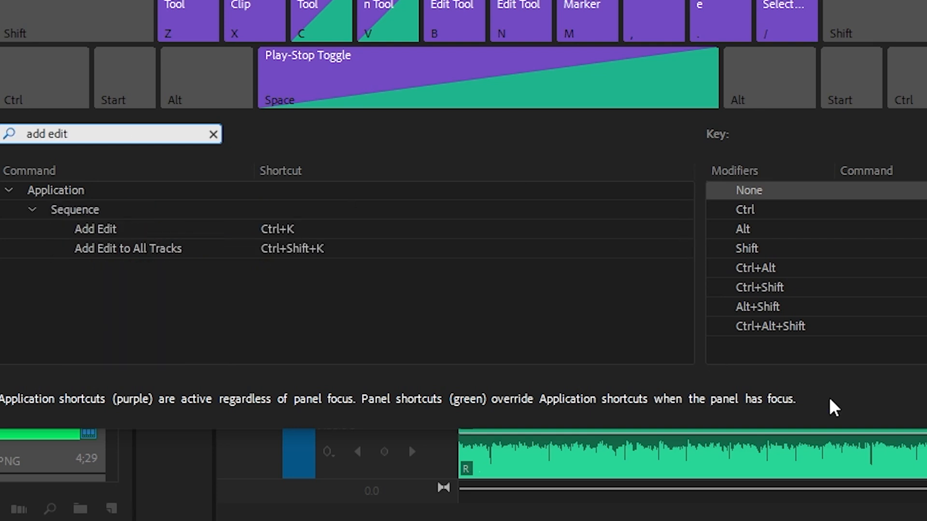
mouse_move(260, 254)
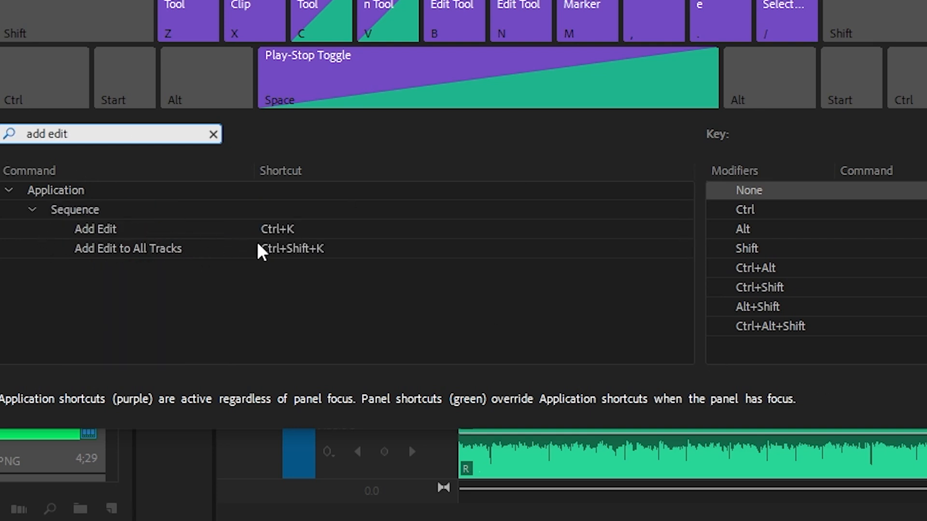
mouse_move(278, 257)
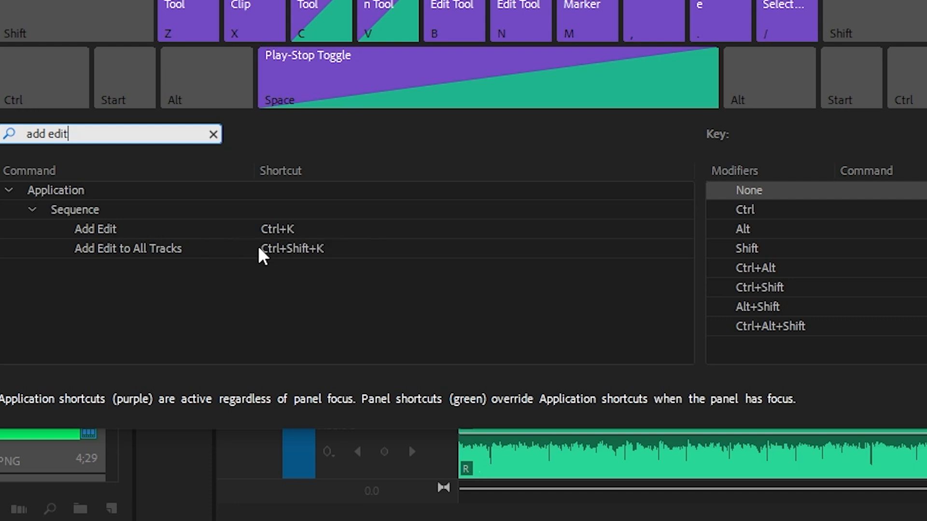
mouse_move(272, 254)
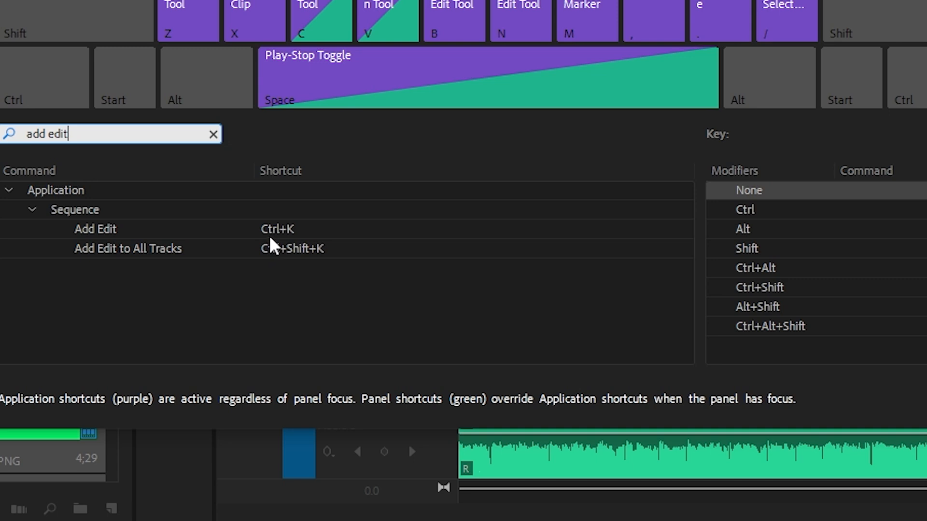
mouse_move(277, 243)
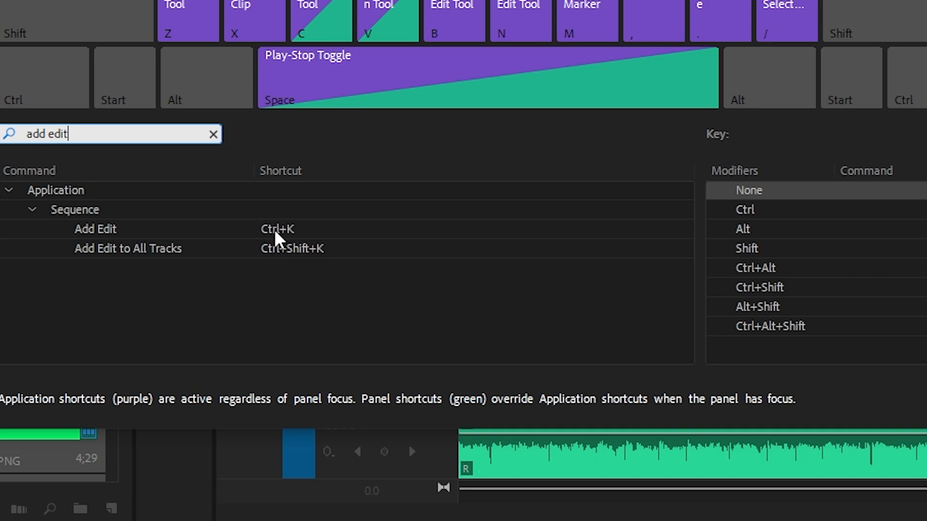
click(276, 229)
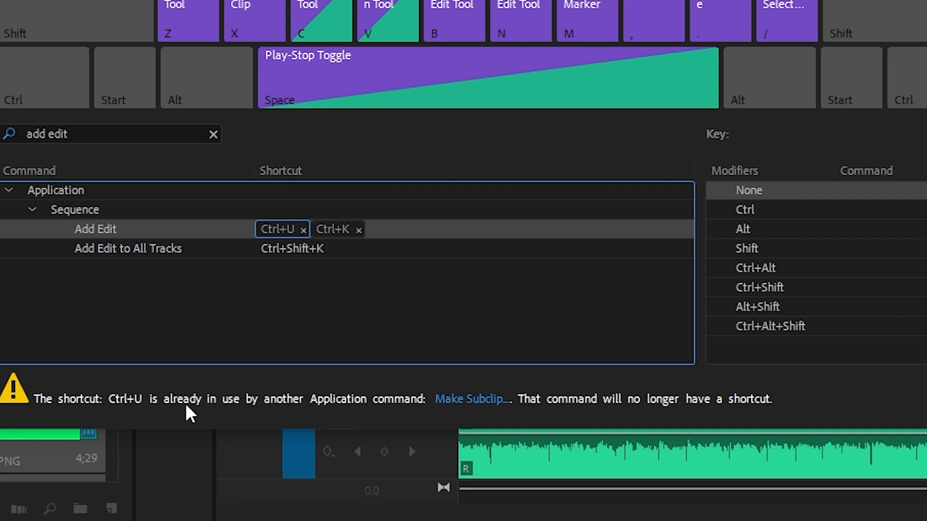
mouse_move(360, 419)
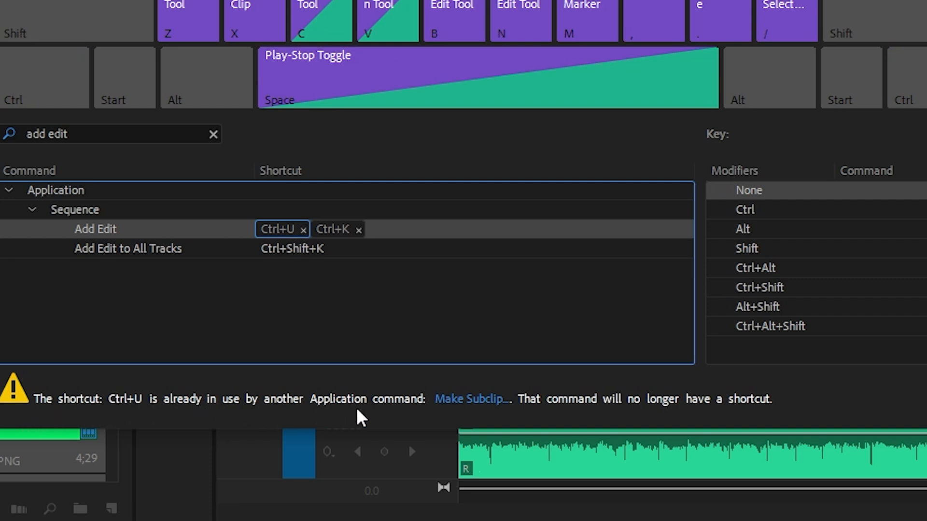
mouse_move(276, 270)
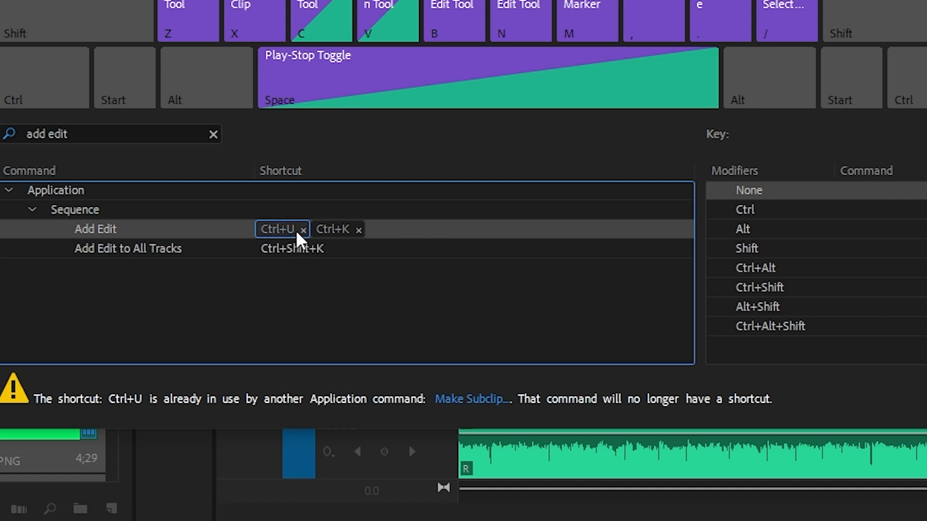
click(305, 229)
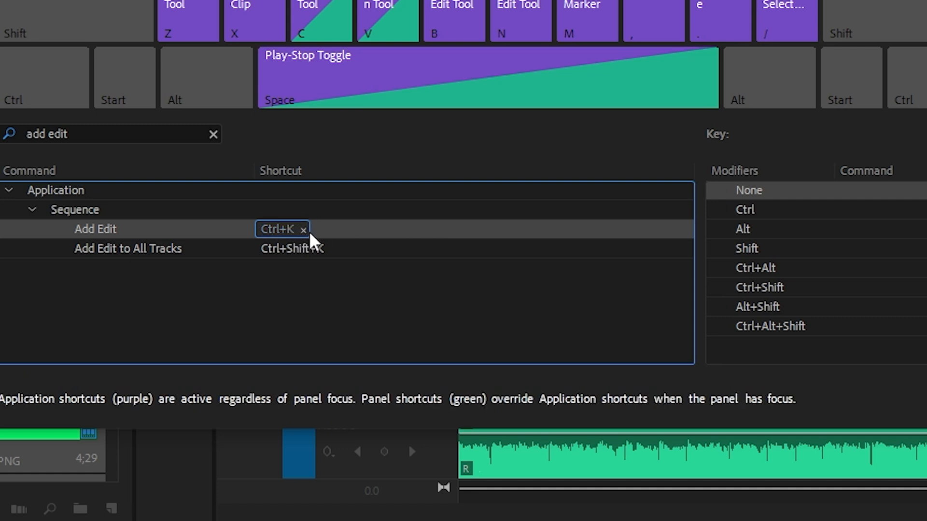
mouse_move(360, 234)
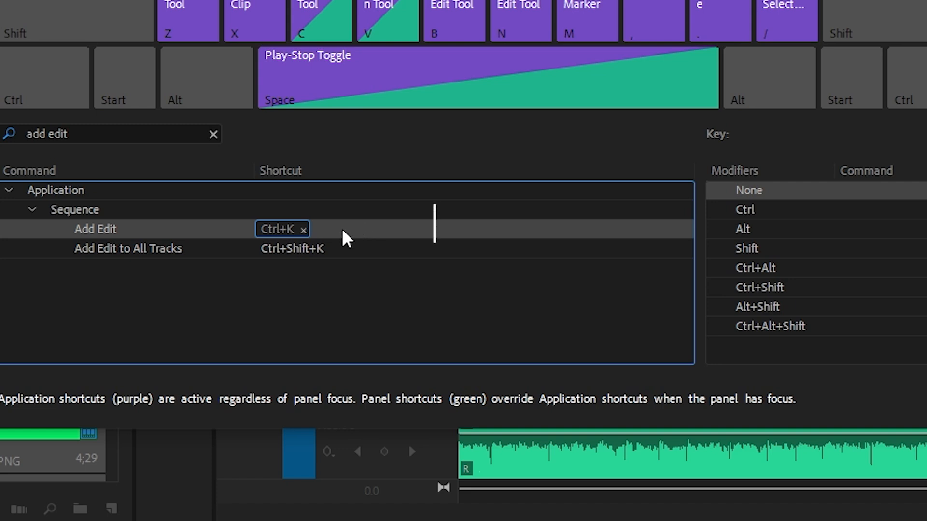
Add a trial second shortcut to Add Edit, remove it, and confirm with OK
click(328, 229)
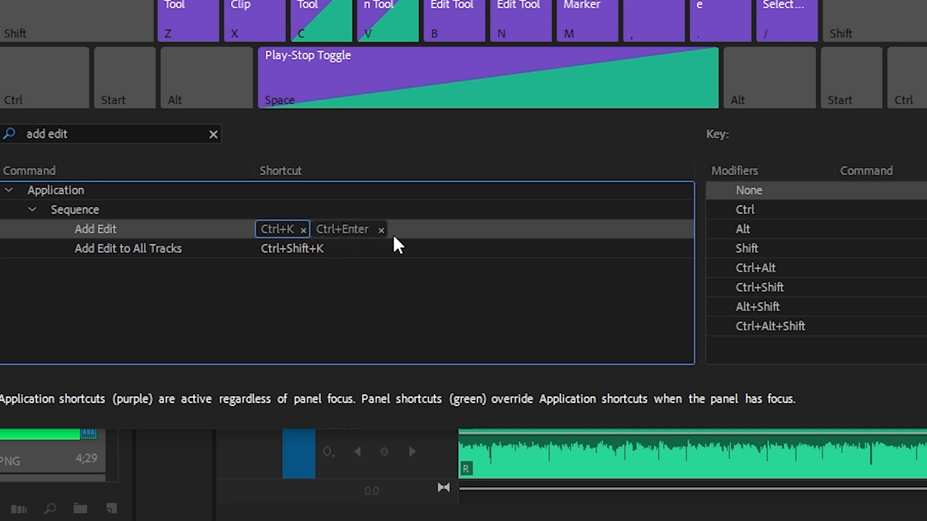
mouse_move(425, 207)
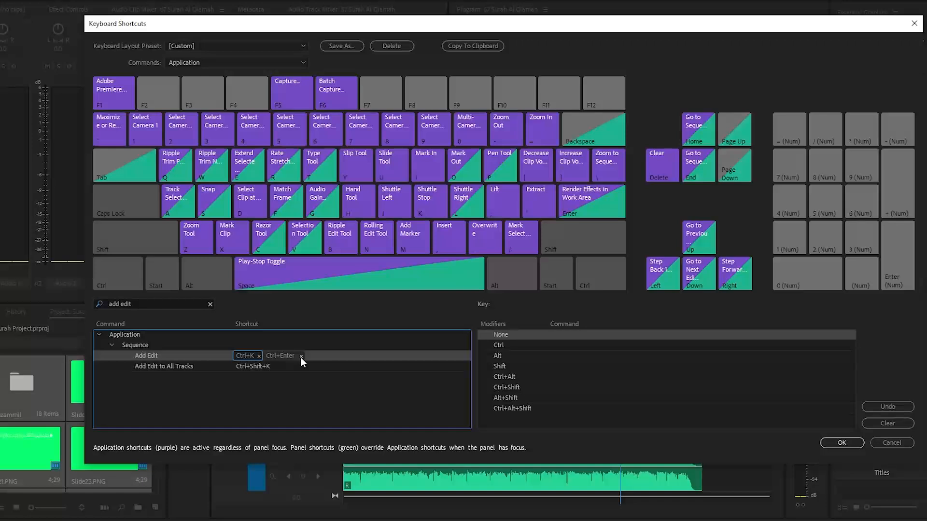
click(300, 356)
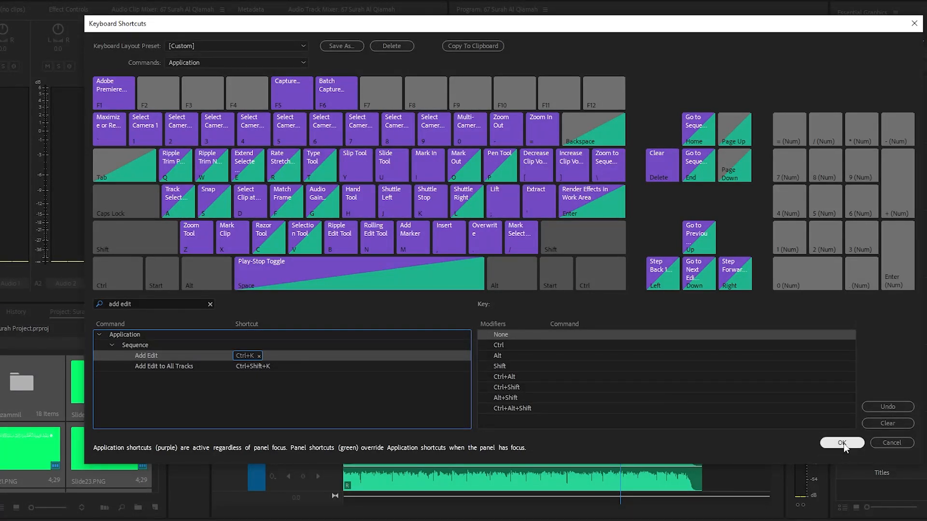
click(842, 442)
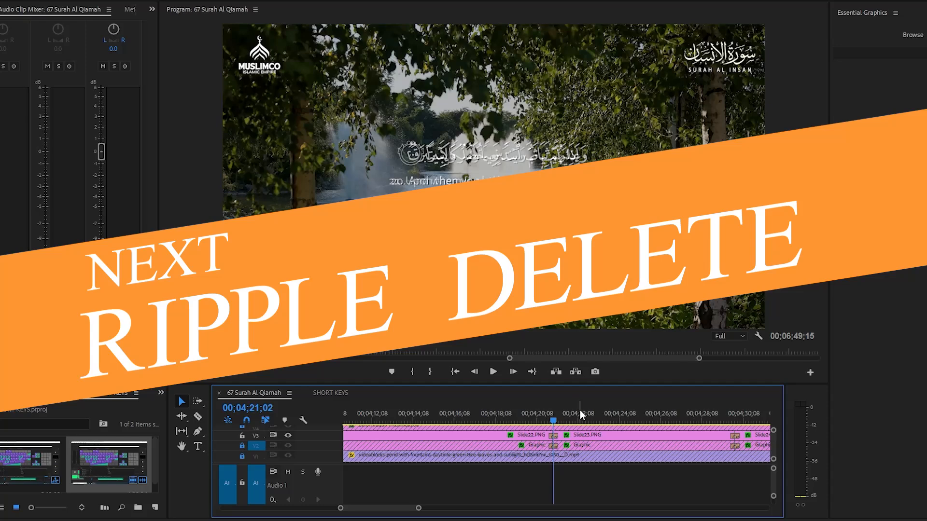
mouse_move(614, 494)
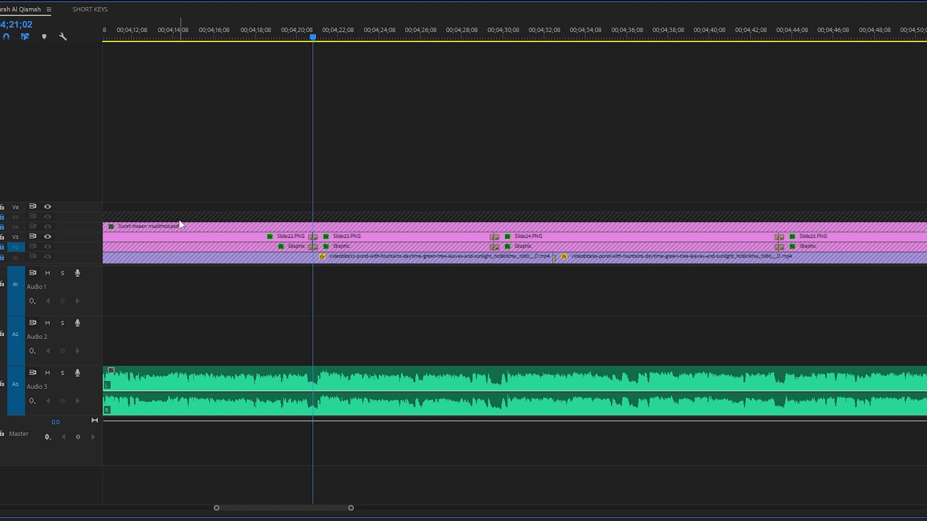
mouse_move(382, 241)
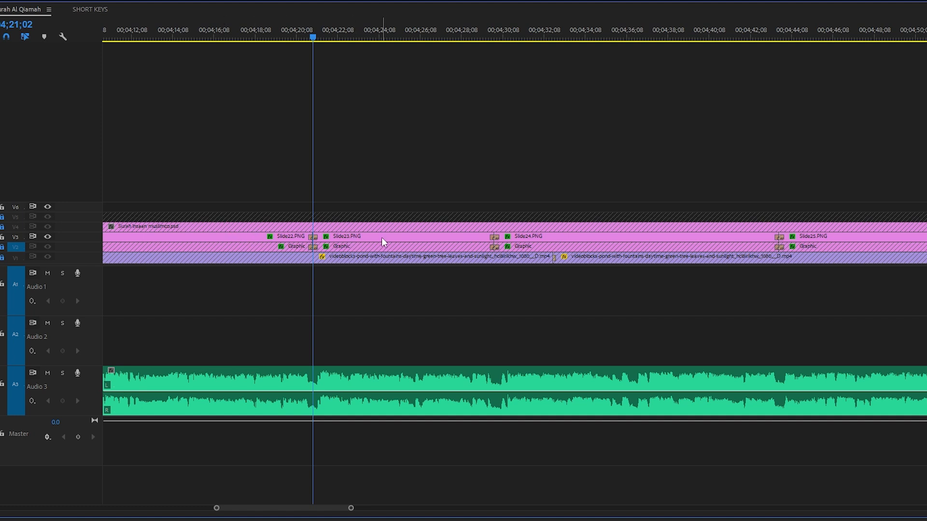
mouse_move(390, 241)
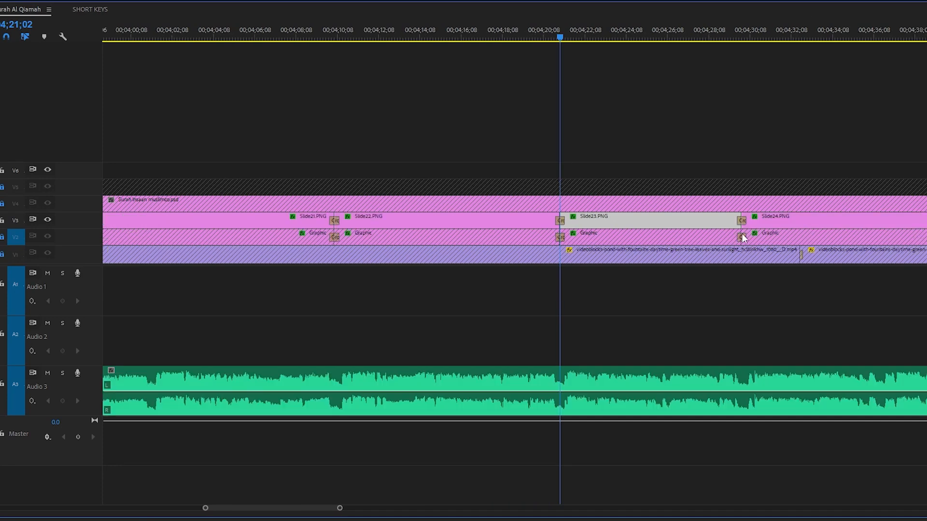
mouse_move(735, 239)
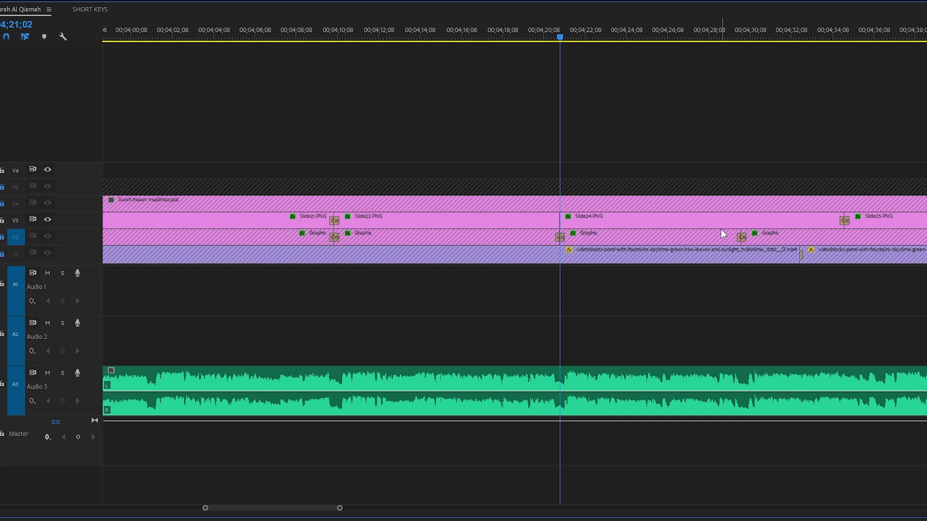
mouse_move(722, 233)
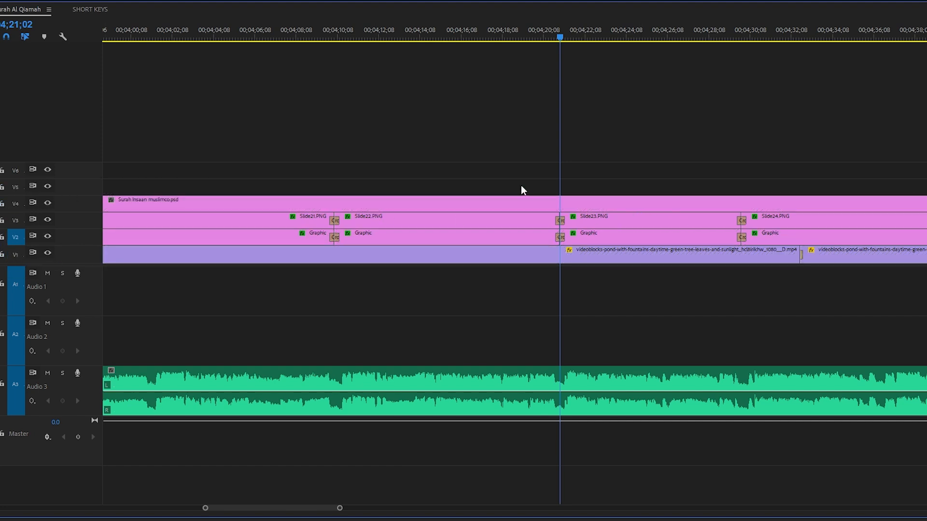
mouse_move(630, 223)
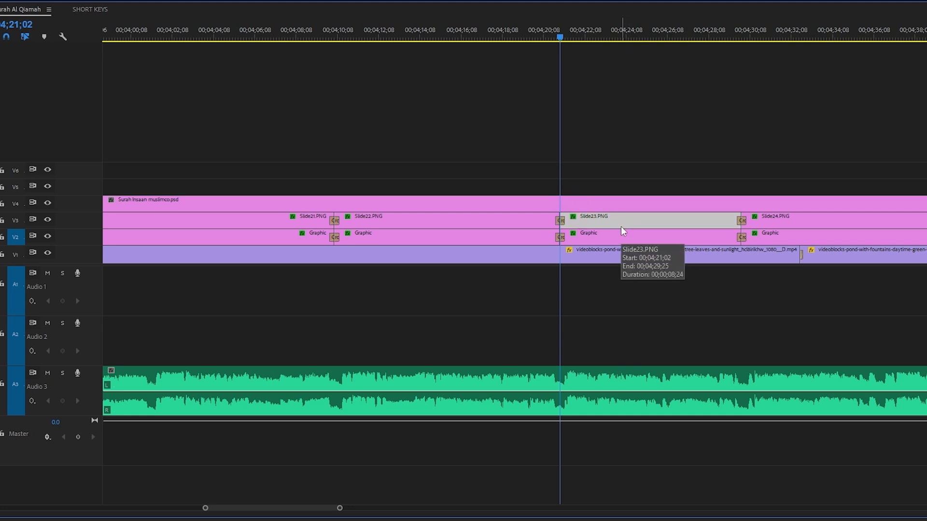
mouse_move(622, 230)
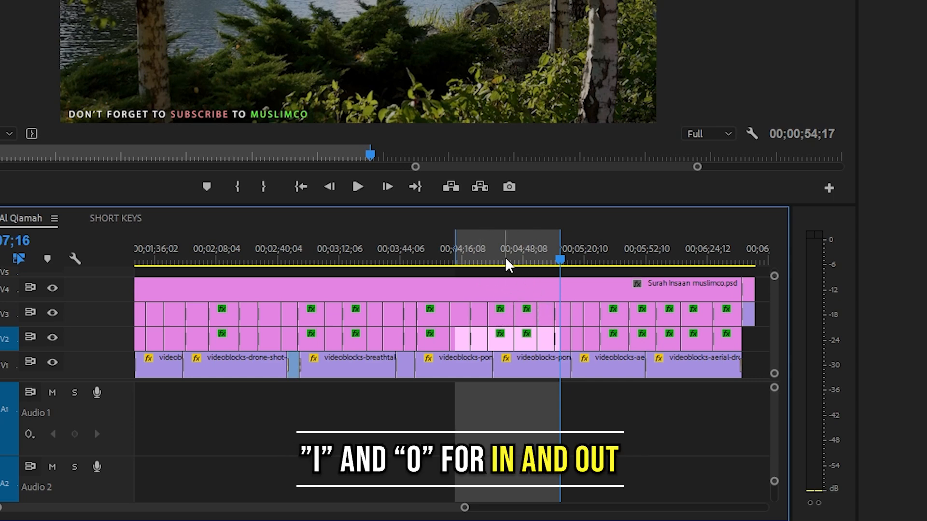
Mark and ripple delete the section between Slide22.PNG and Slide27.PNG
key(ctrl+s)
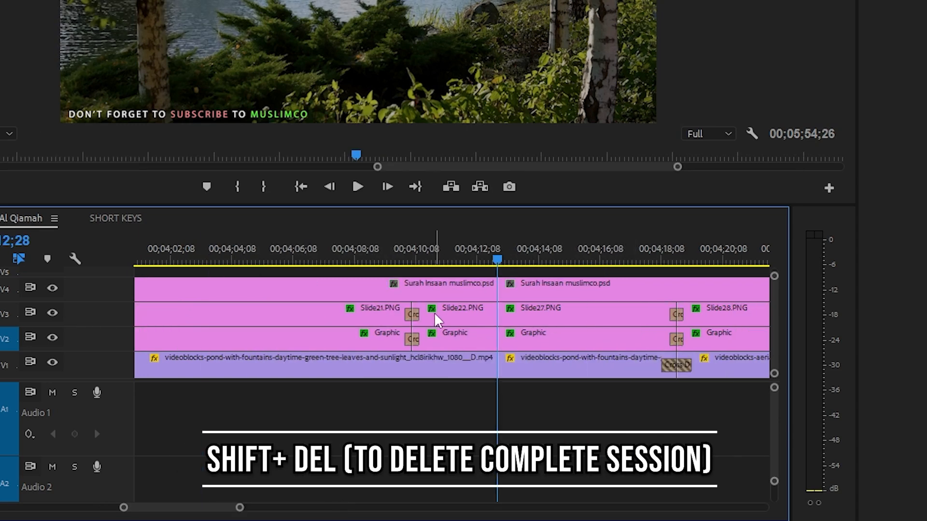
mouse_move(462, 329)
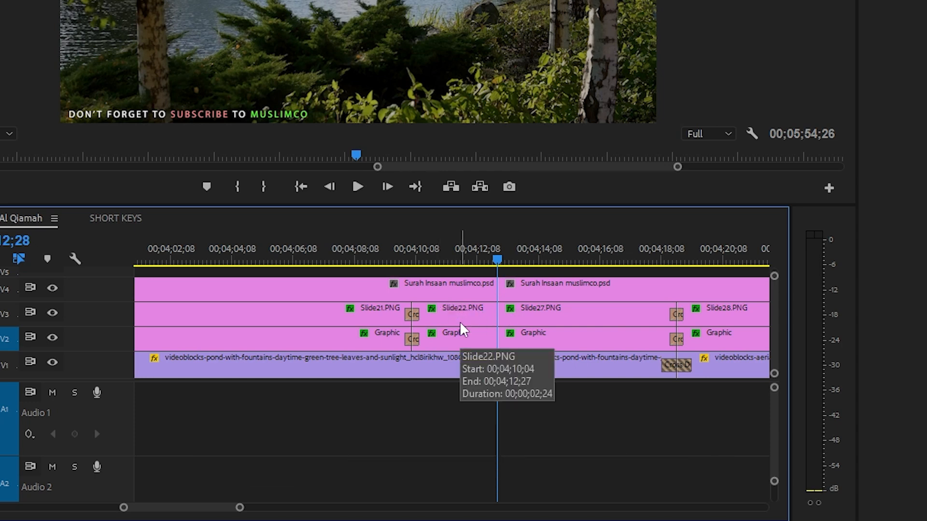
mouse_move(535, 326)
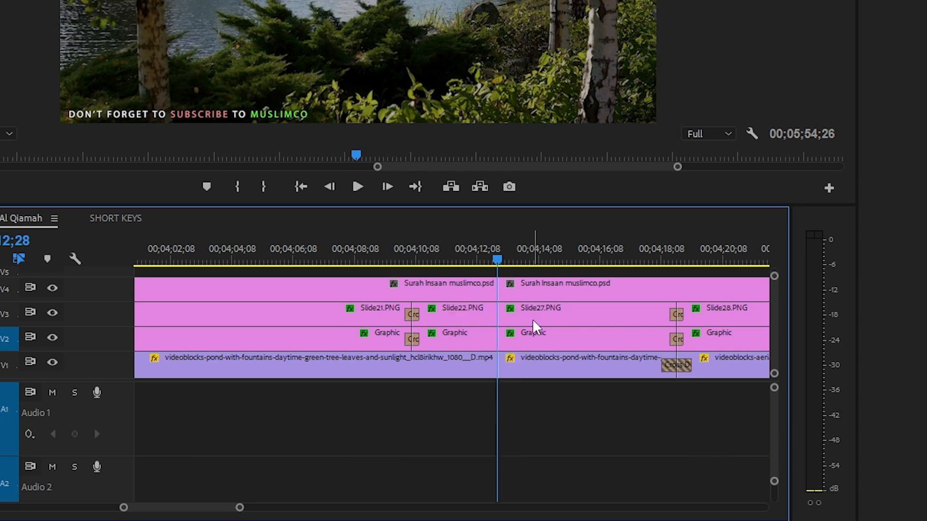
mouse_move(536, 328)
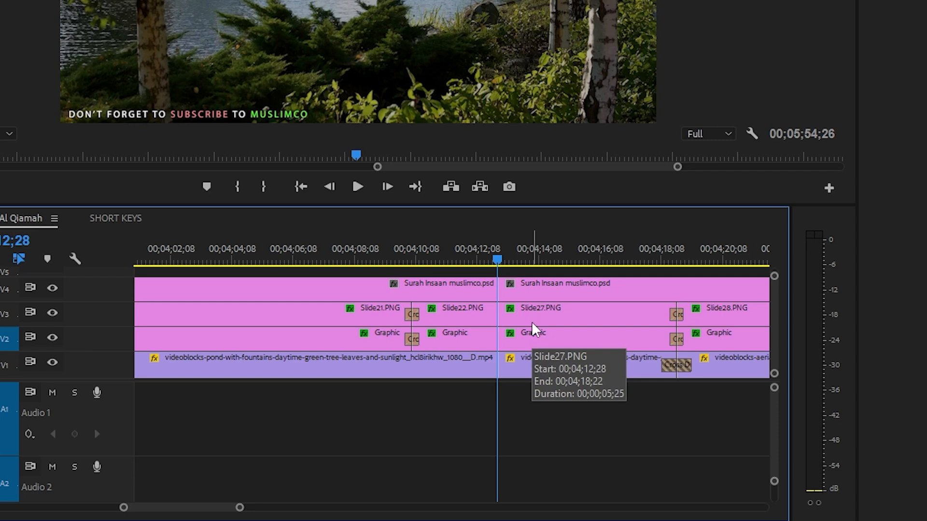
click(357, 187)
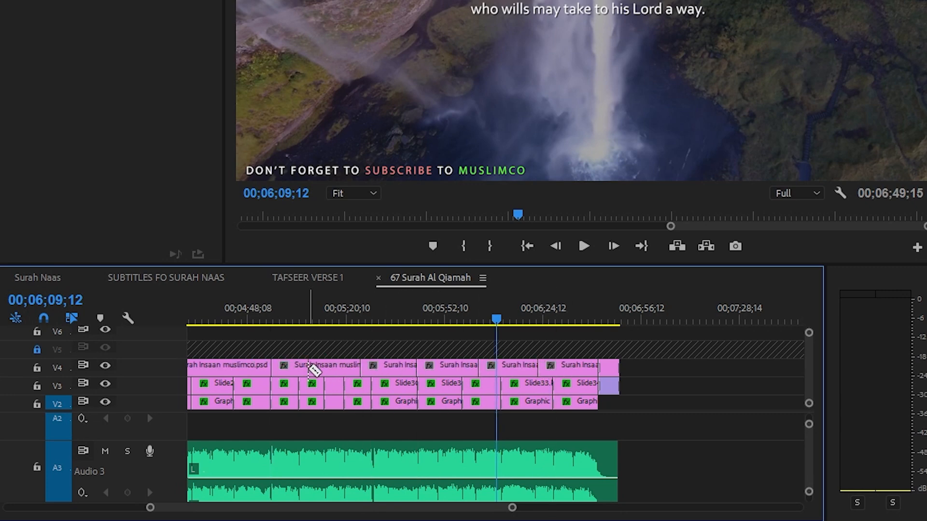
mouse_move(543, 391)
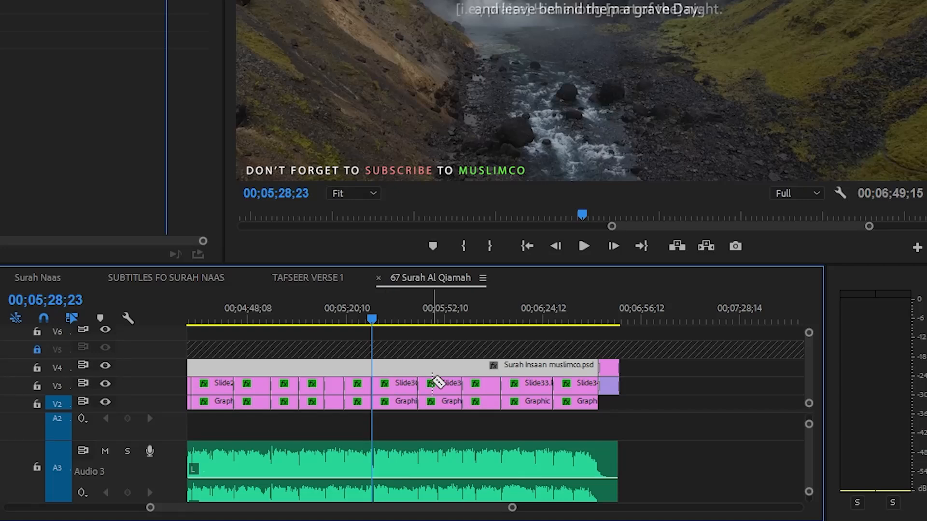
Select the Surah Insaan title clip on V4 and cut it at the playhead
click(399, 320)
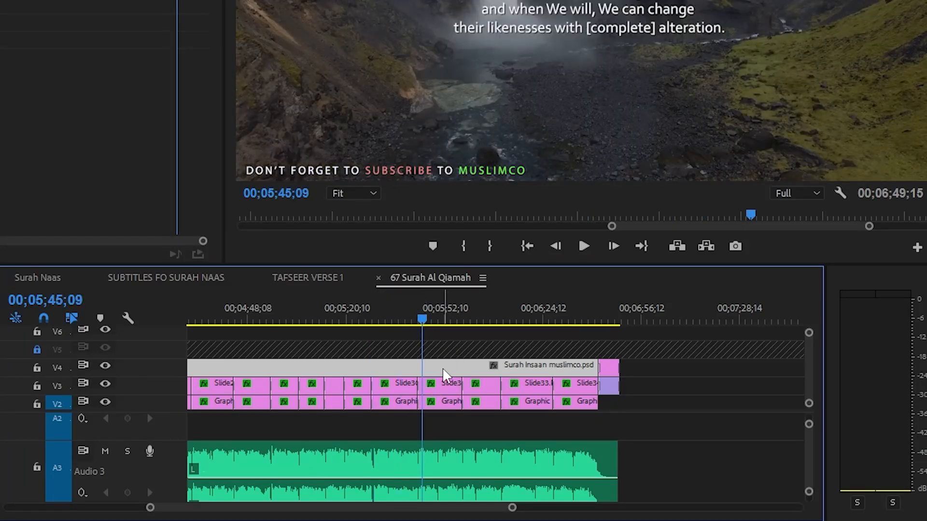
mouse_move(449, 381)
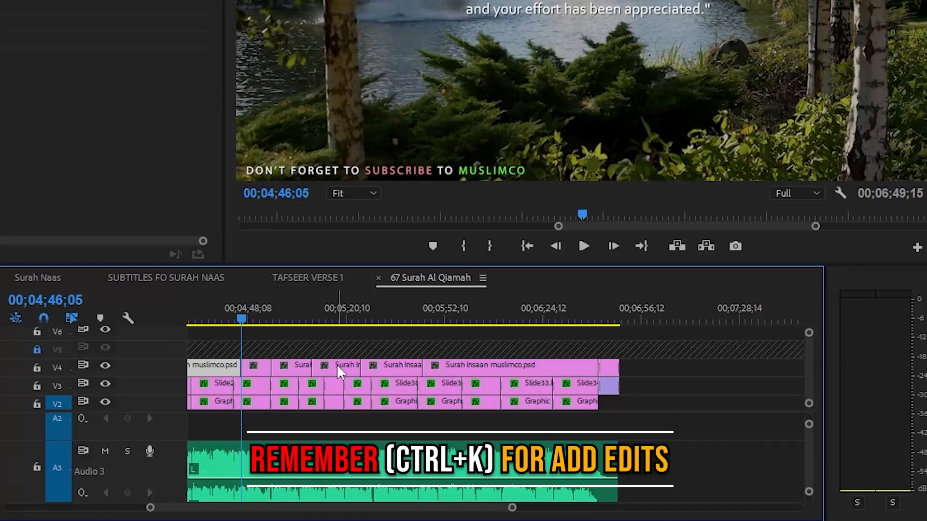
mouse_move(339, 372)
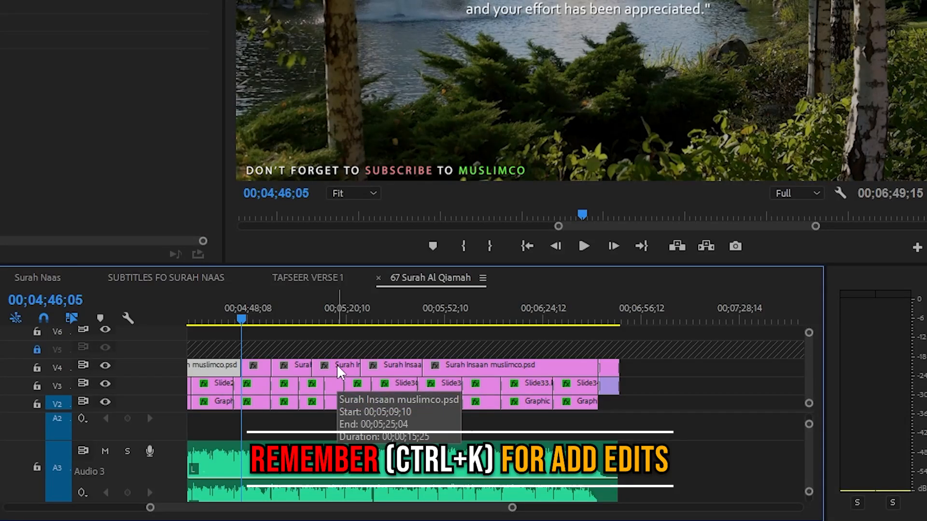
key(Ctrl+S)
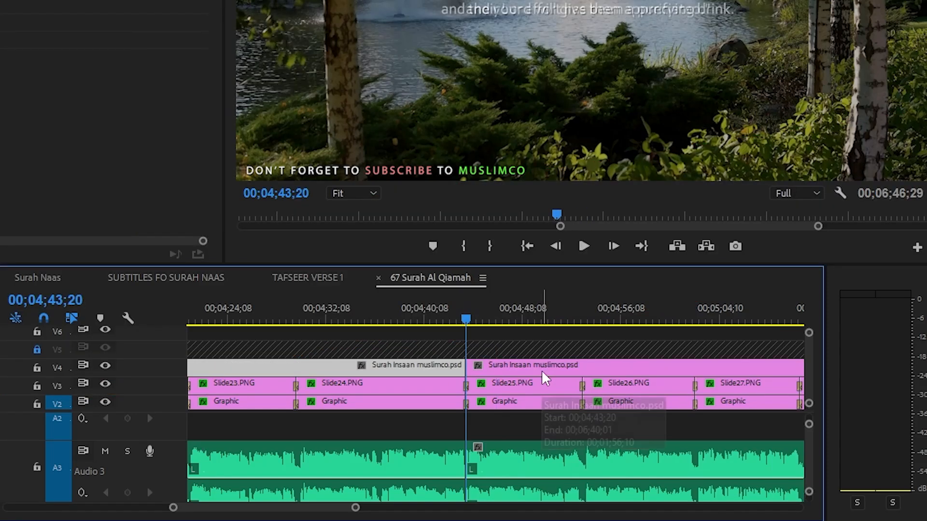
mouse_move(508, 367)
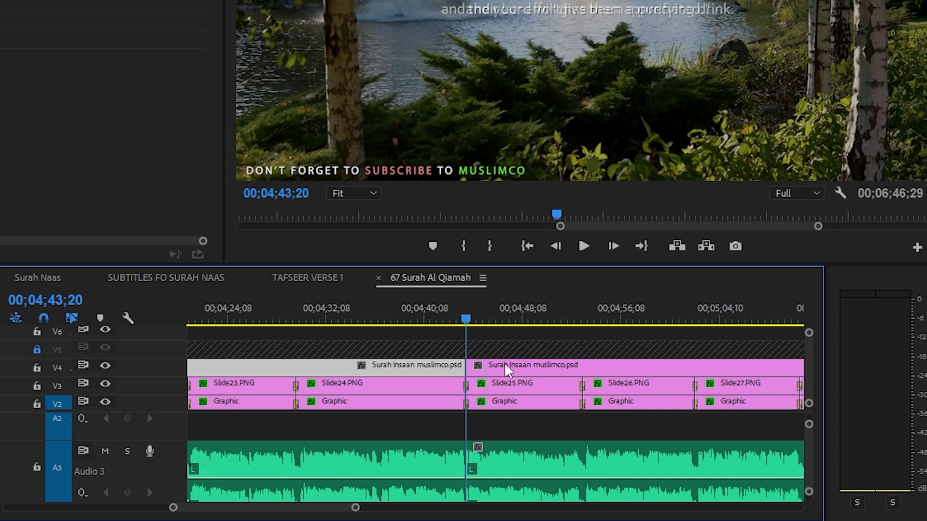
Ripple trim the clip's earlier and later parts to the playhead with Q and W
key(q)
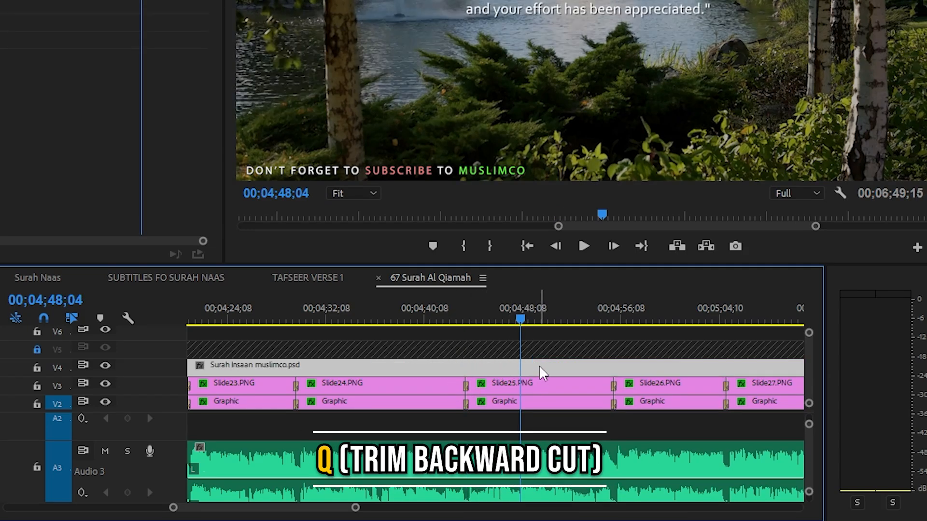
key(w)
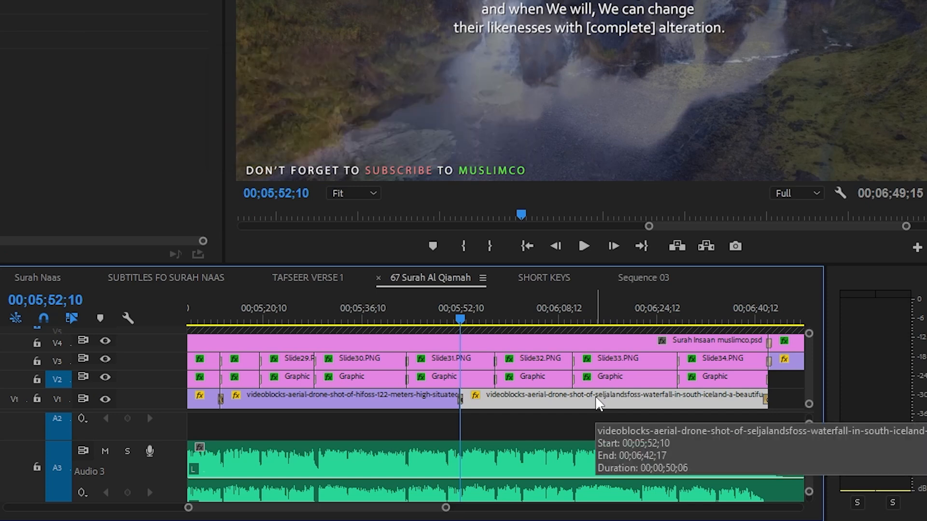
Nudge the Seljalandsfoss waterfall clip five frames earlier, then five frames later
key(alt+up)
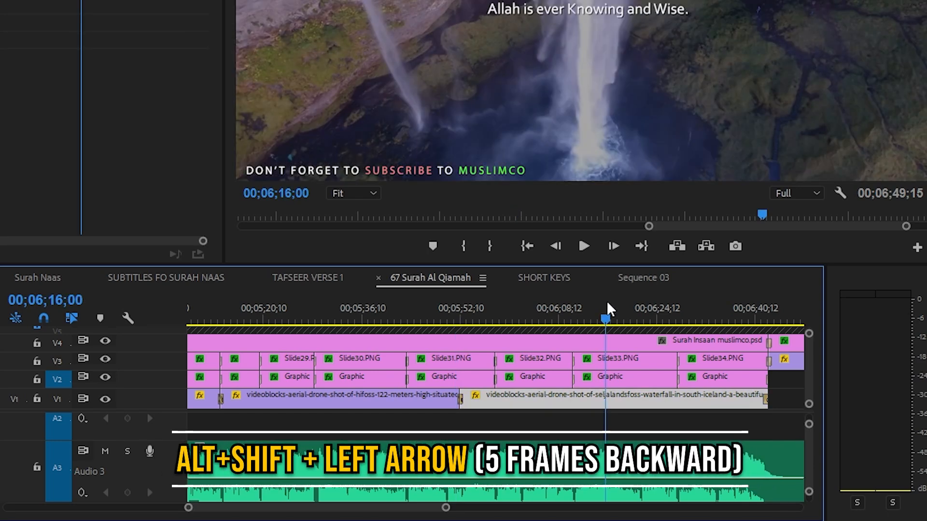
key(alt+shift+left)
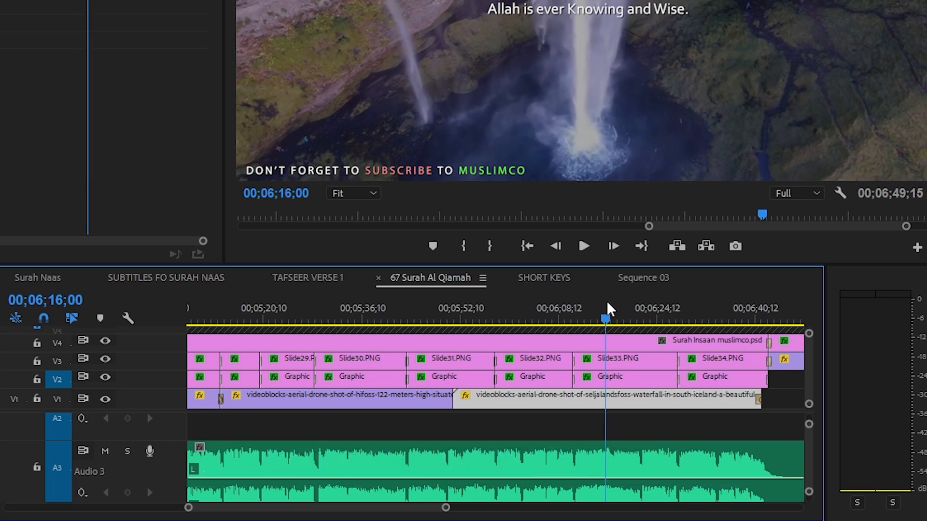
key(alt+shift+right)
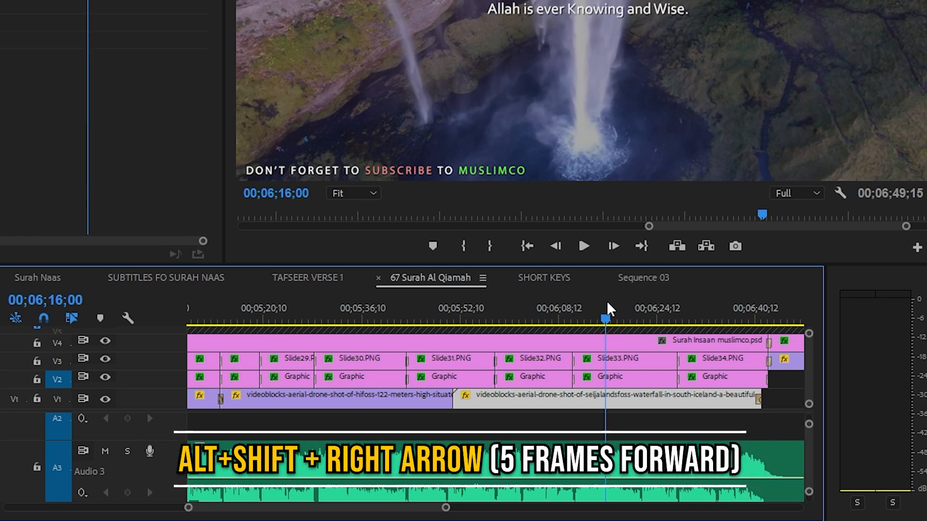
key(alt+shift+right)
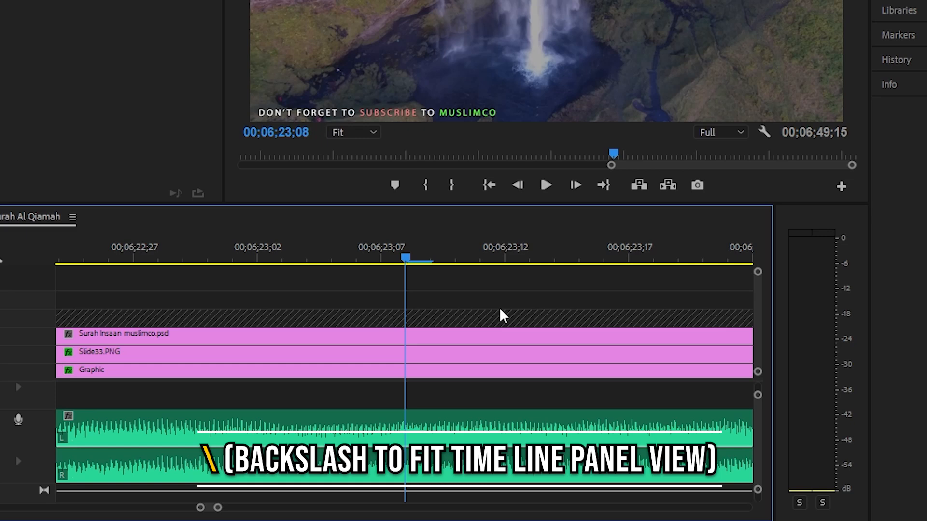
Zoom the timeline with backslash to show the whole Surah Al Qiamah sequence
key(\)
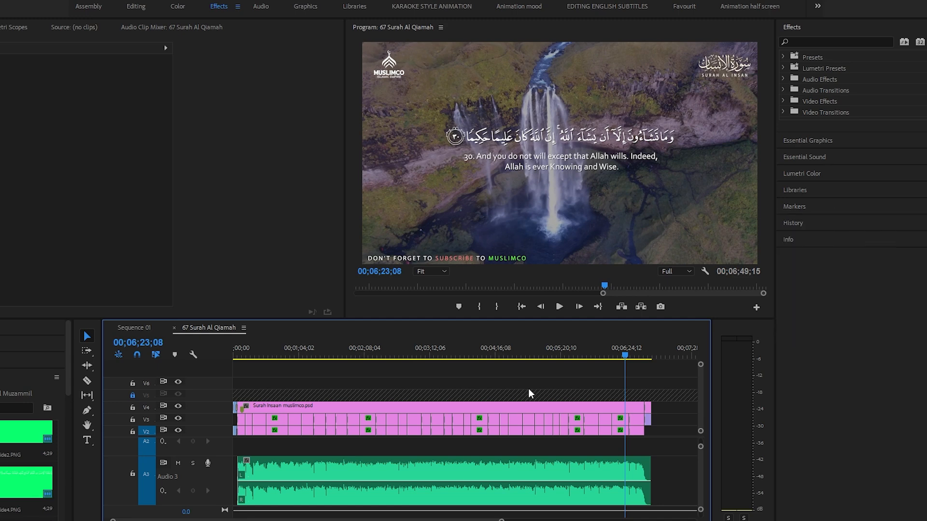
mouse_move(733, 99)
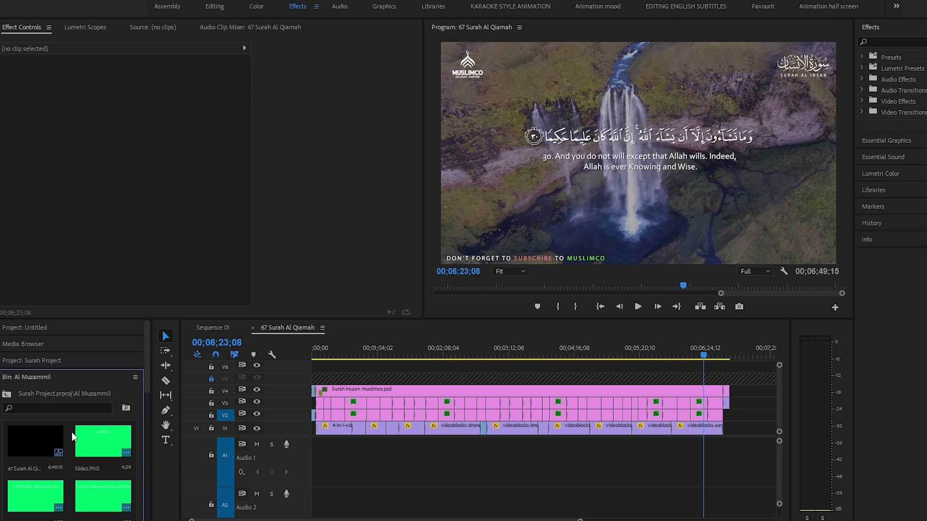
Toggle the Program Monitor full screen with Ctrl+` and play verse 30
key(ctrl+`)
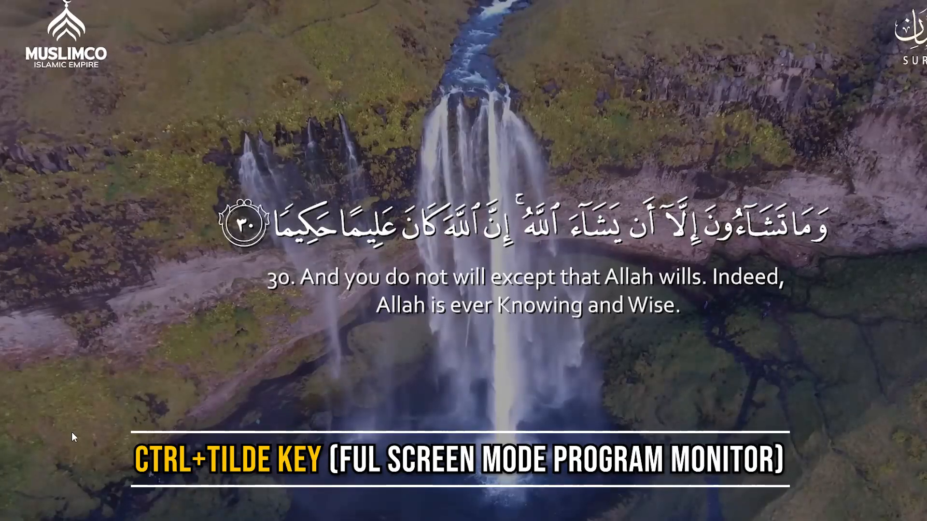
key(ctrl+`)
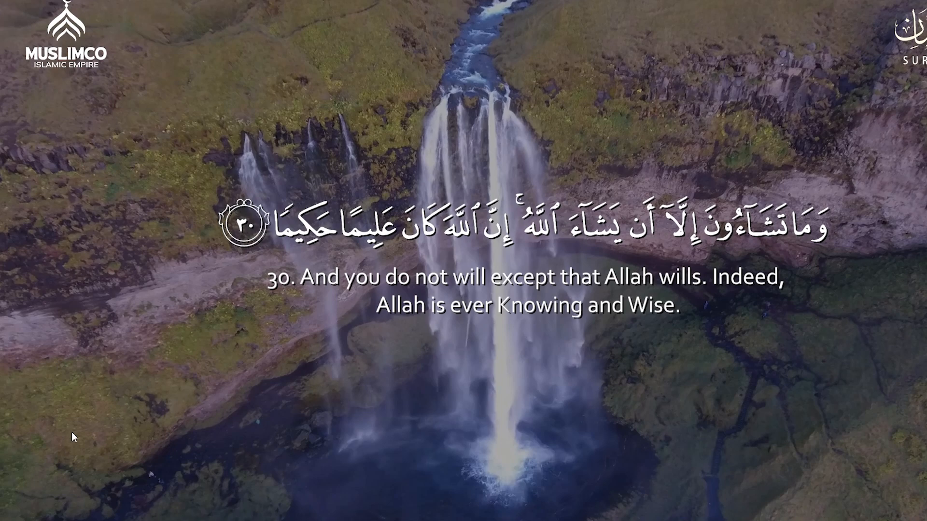
key(Ctrl+`)
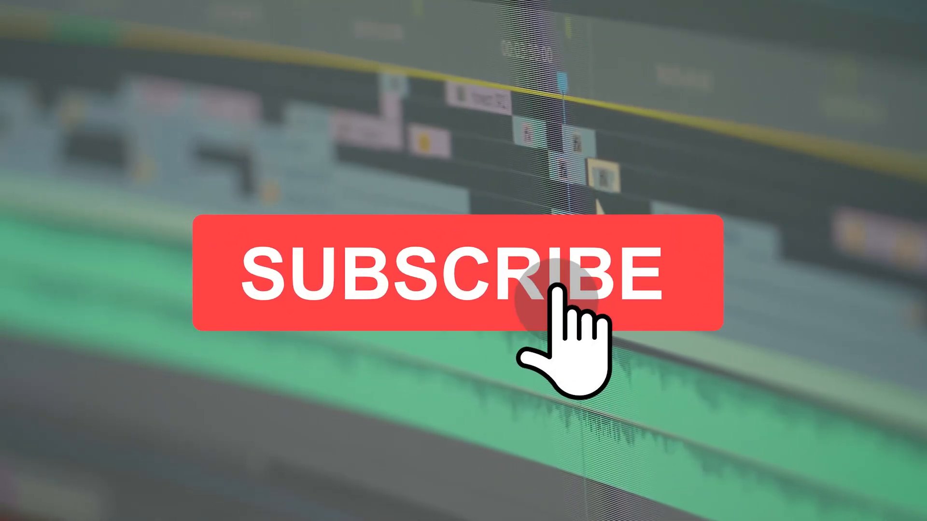
click(550, 287)
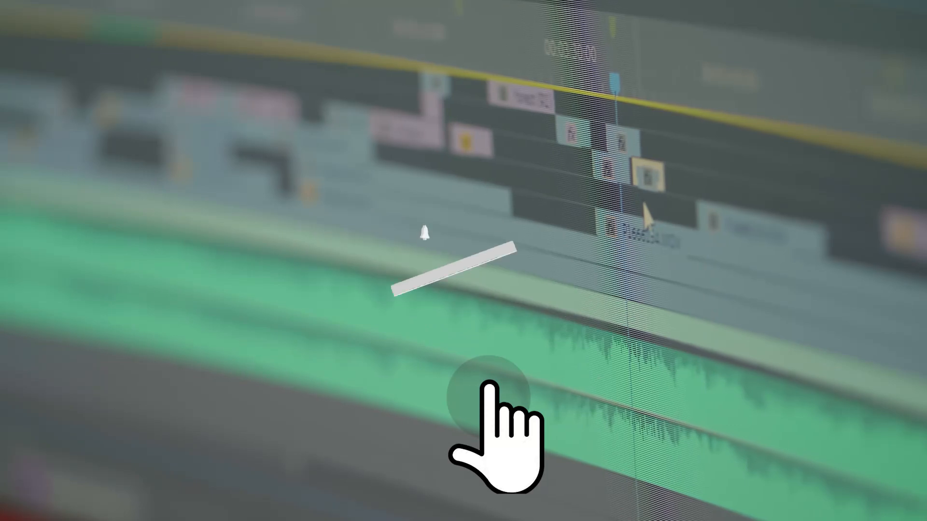